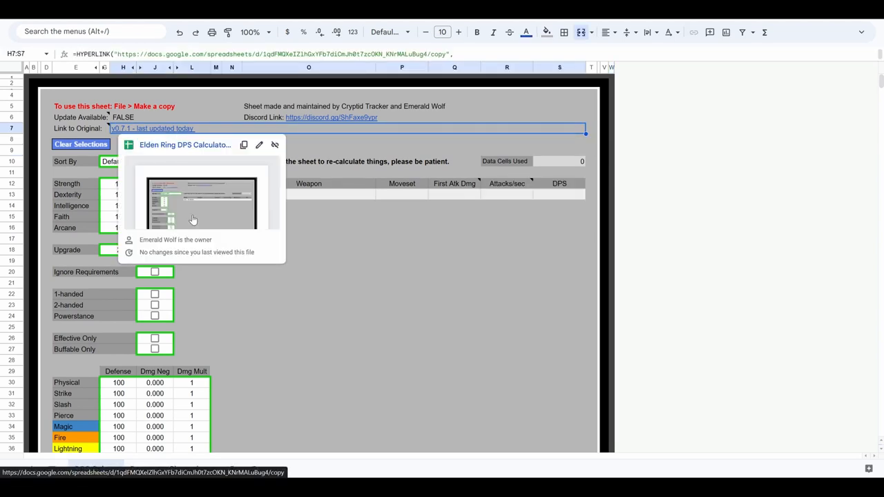
Set Strength to 20 in the stat cells after closing the sort list
{"action": "left_click", "coordinate": [309, 116]}
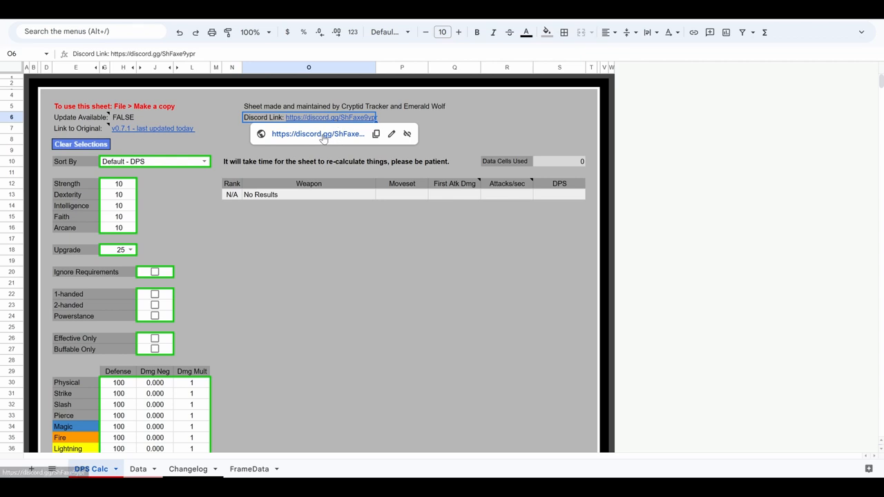
{"action": "mouse_move", "coordinate": [318, 133]}
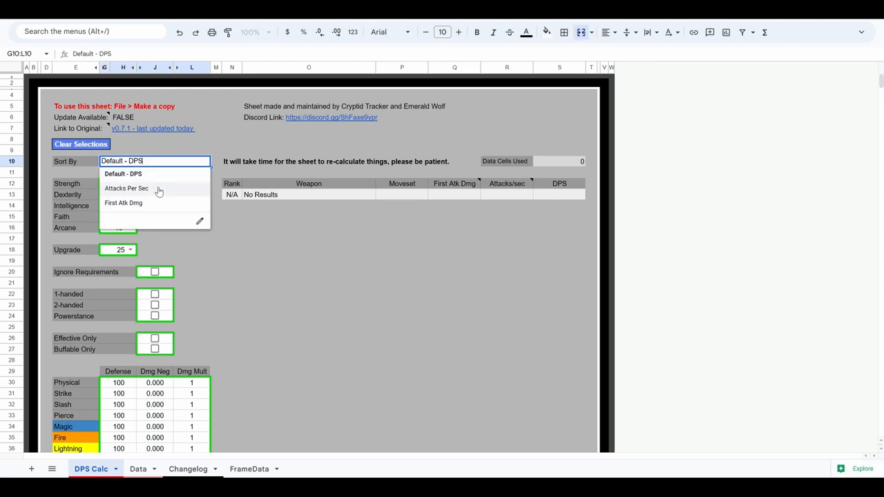
{"action": "left_click", "coordinate": [123, 174]}
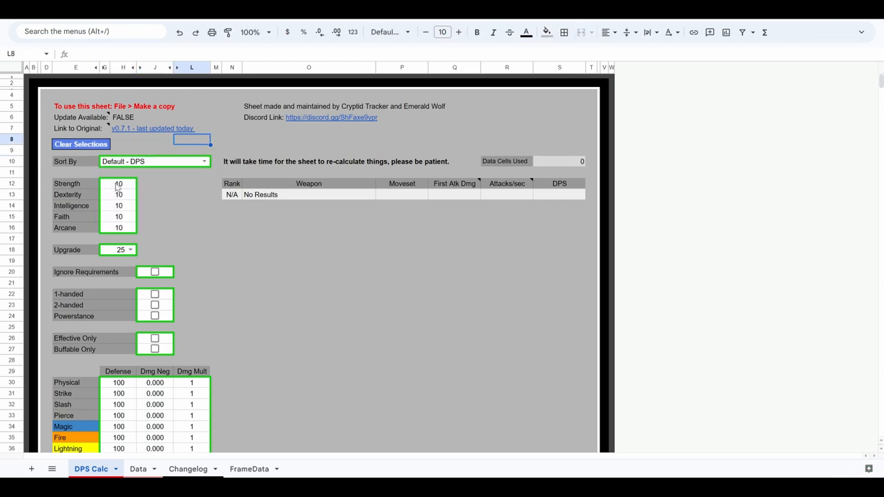
{"action": "left_click", "coordinate": [118, 183]}
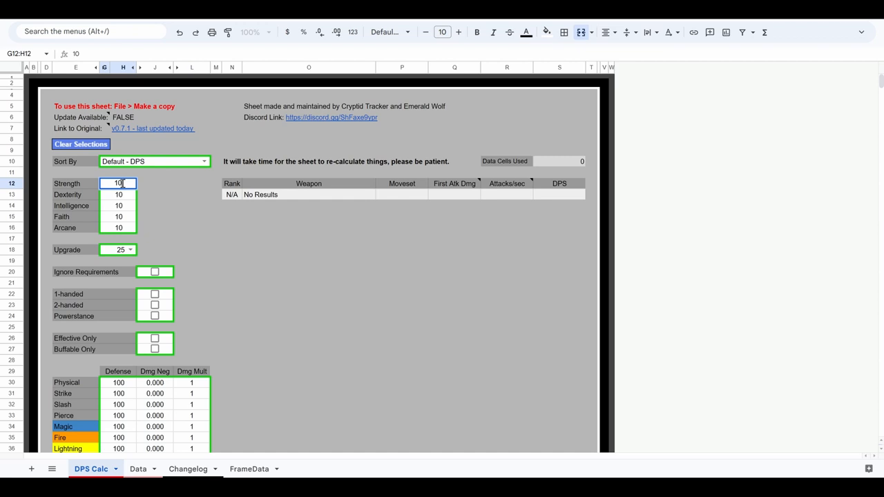
{"action": "type", "text": "2"}
{"action": "left_click", "coordinate": [118, 195]}
{"action": "type", "text": "80"}
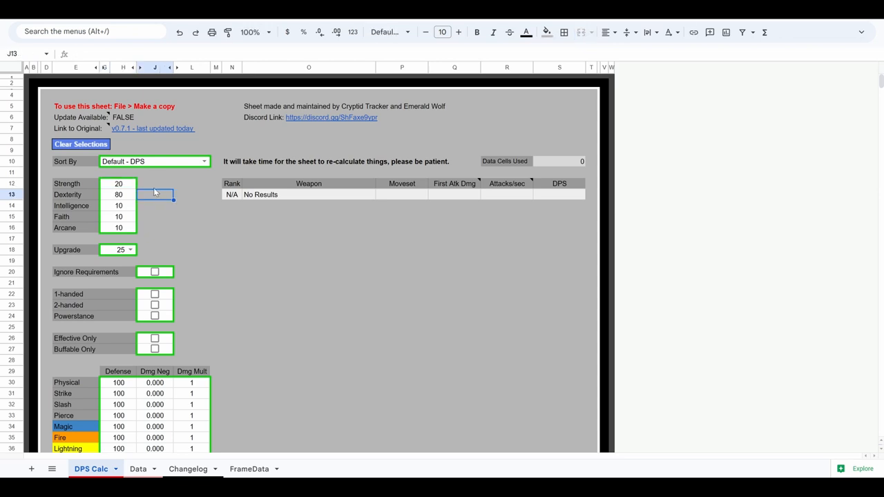
{"action": "mouse_move", "coordinate": [145, 294]}
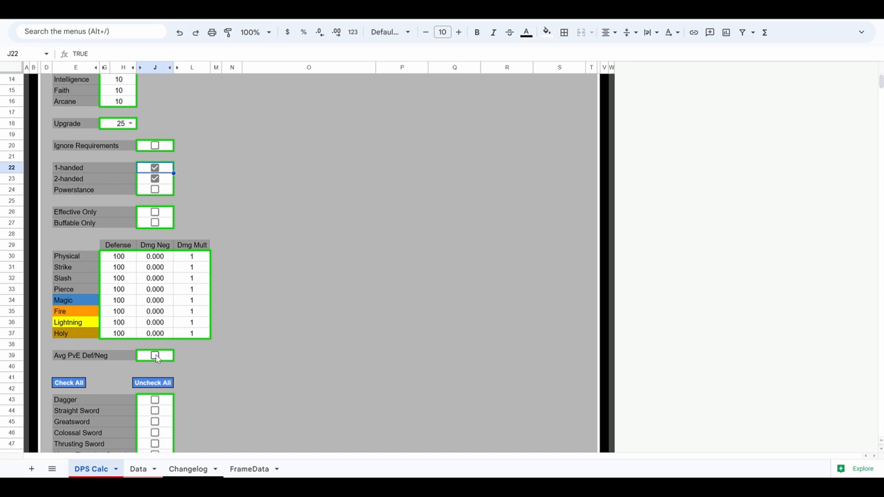
Enable averaged PvE Def/Neg and include the Twinblade and Thrusting Sword classes
{"action": "left_click", "coordinate": [155, 355]}
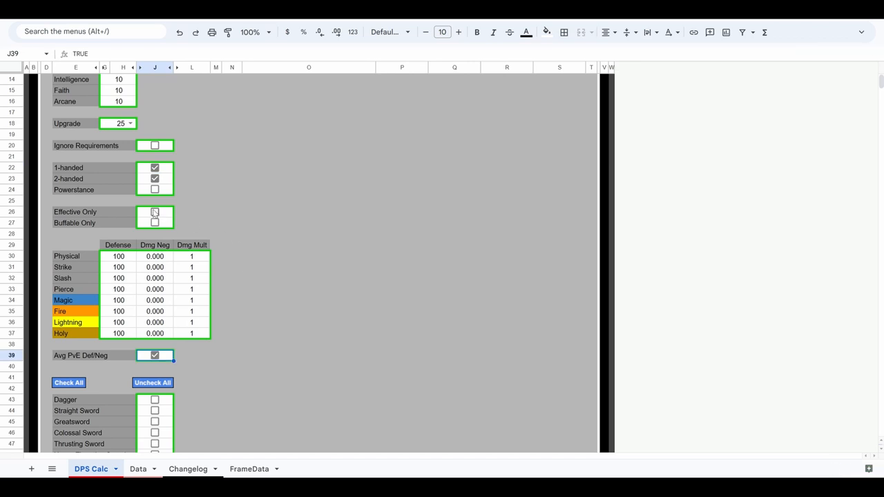
{"action": "scroll", "scroll_direction": "down", "scroll_amount": 3}
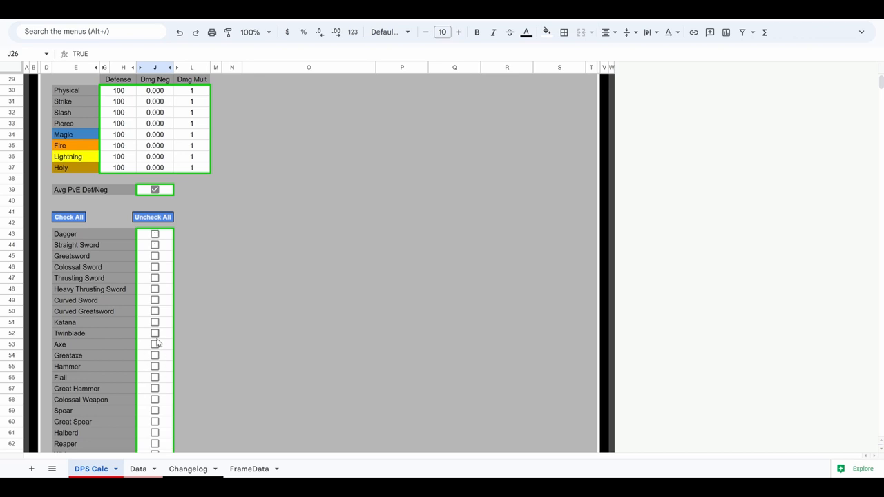
{"action": "left_click", "coordinate": [155, 332]}
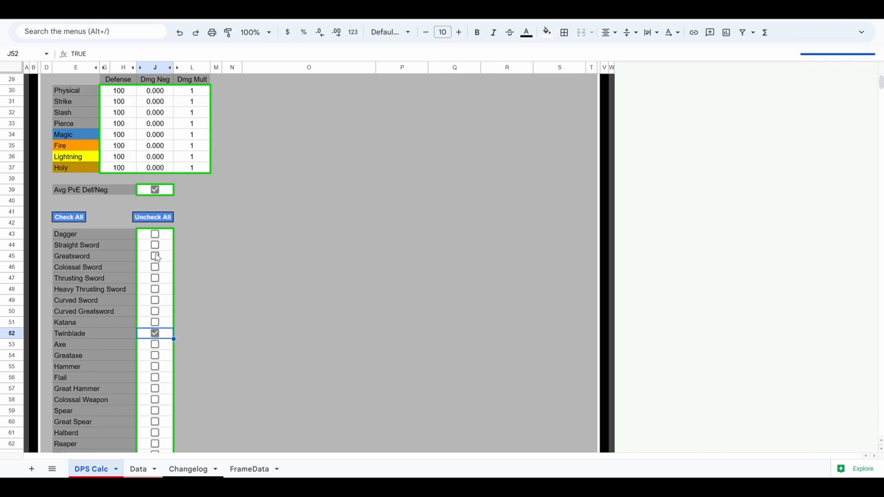
{"action": "left_click", "coordinate": [154, 278]}
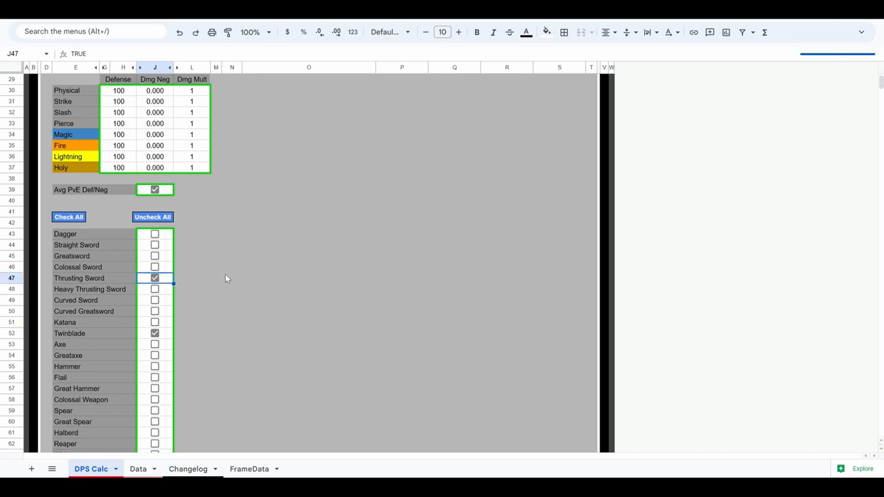
Enable Unalterable Affinity and the Keen affinity in the filter list
{"action": "scroll", "scroll_direction": "down", "scroll_amount": 3}
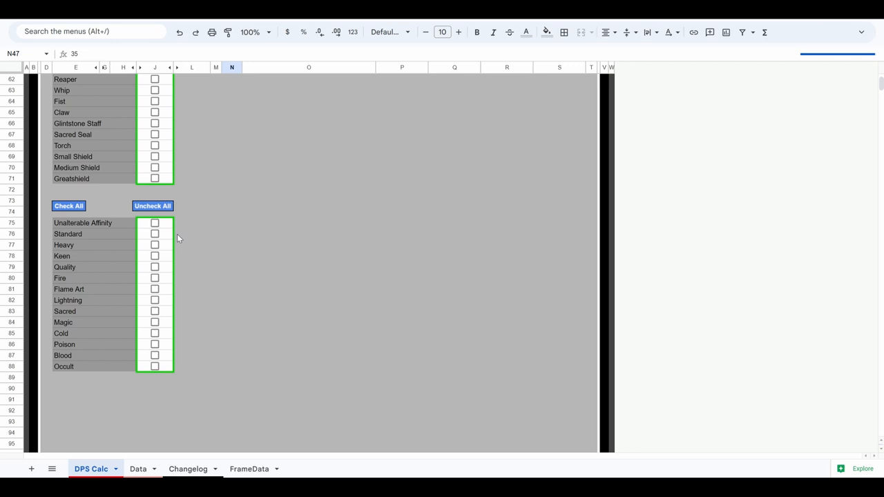
{"action": "left_click", "coordinate": [155, 222]}
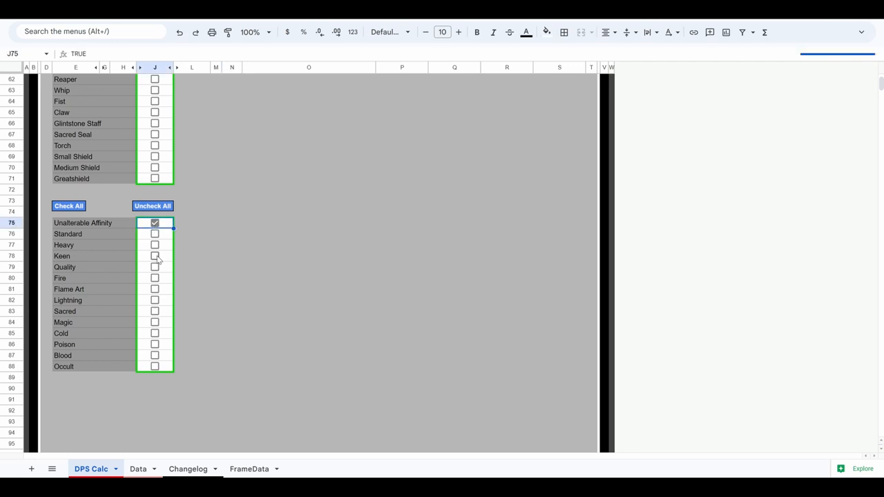
{"action": "left_click", "coordinate": [154, 255]}
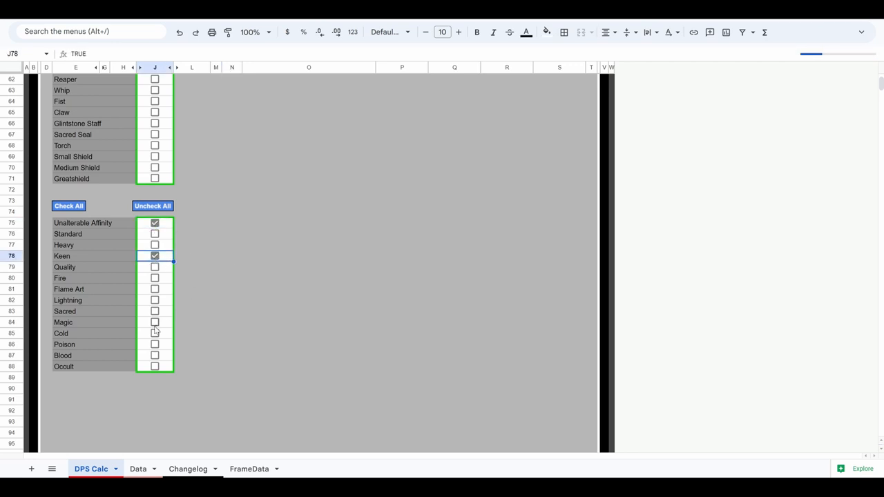
{"action": "scroll", "scroll_direction": "up", "scroll_amount": 3}
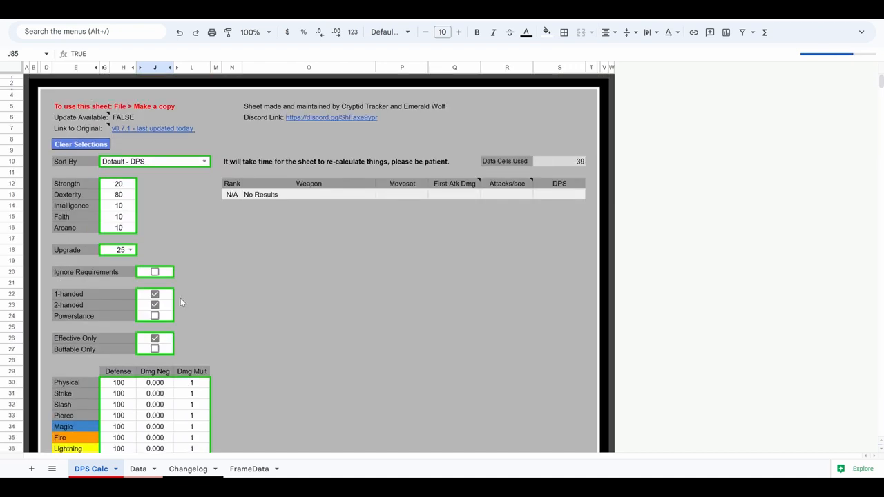
{"action": "mouse_move", "coordinate": [183, 221]}
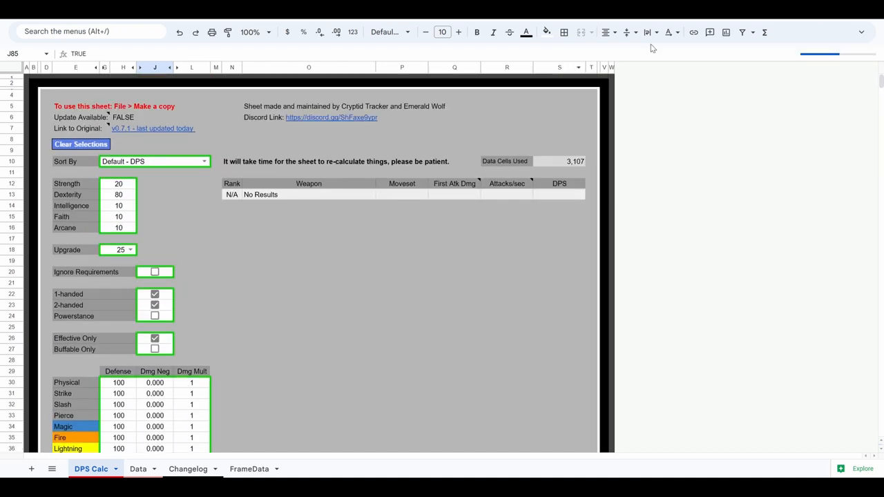
{"action": "scroll", "scroll_direction": "down", "scroll_amount": 3}
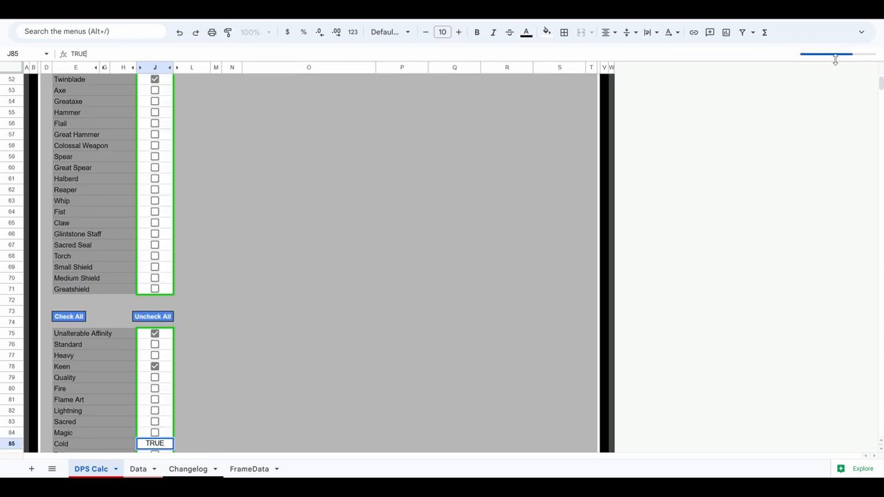
{"action": "scroll", "scroll_direction": "up", "scroll_amount": 3}
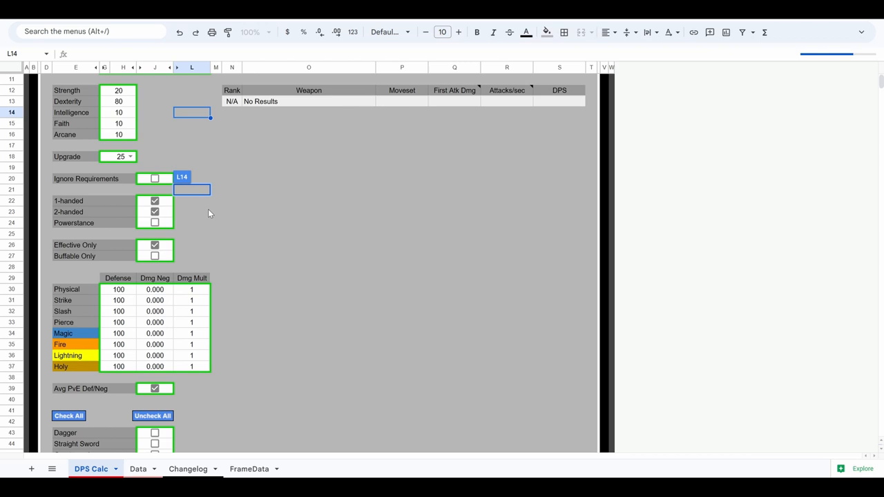
Scroll back to the top to view the recalculated DPS ranking led by Keen Godskin Peeler +25
{"action": "scroll", "scroll_direction": "up", "scroll_amount": 3}
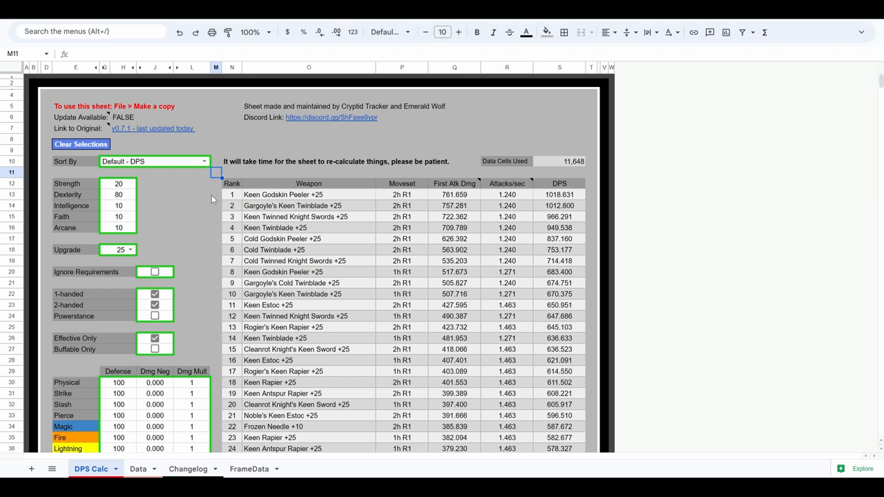
{"action": "left_click", "coordinate": [233, 193]}
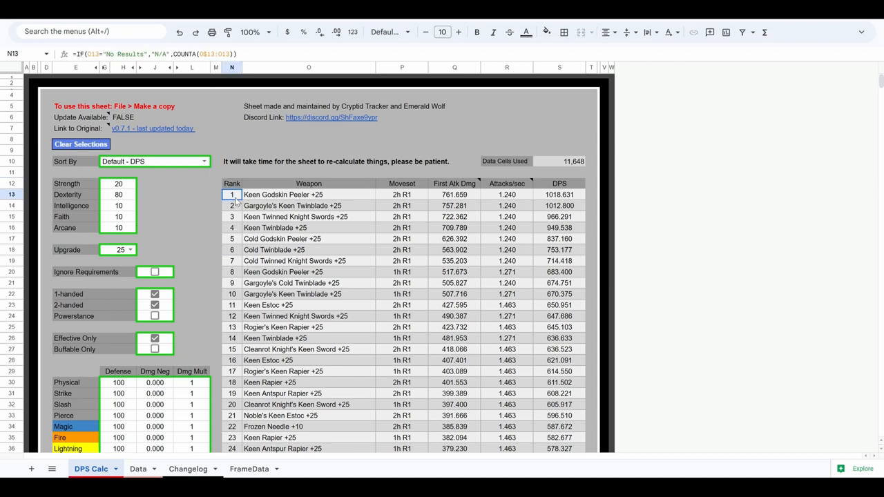
{"action": "left_click_drag", "start_coordinate": [232, 193], "coordinate": [560, 193]}
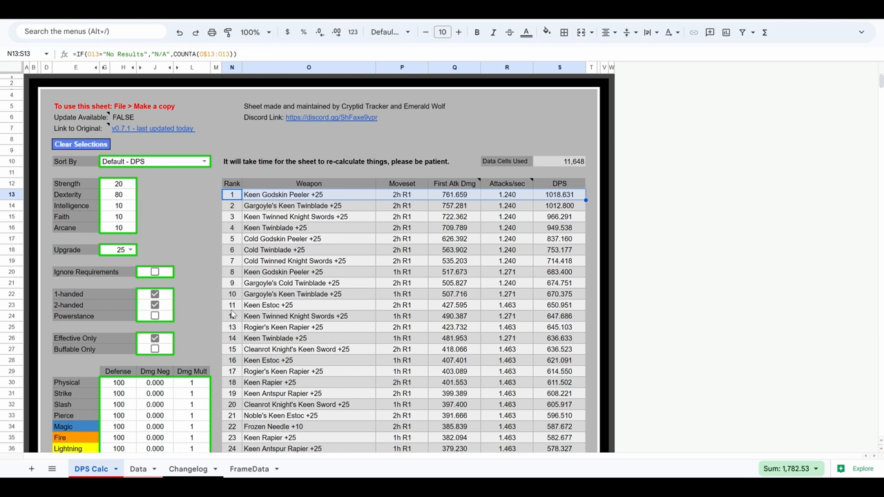
{"action": "left_click", "coordinate": [232, 305]}
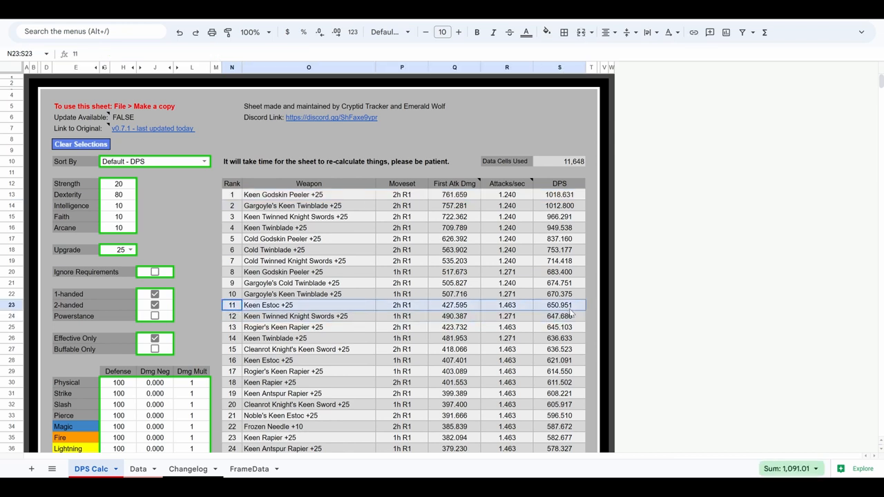
{"action": "mouse_move", "coordinate": [527, 289]}
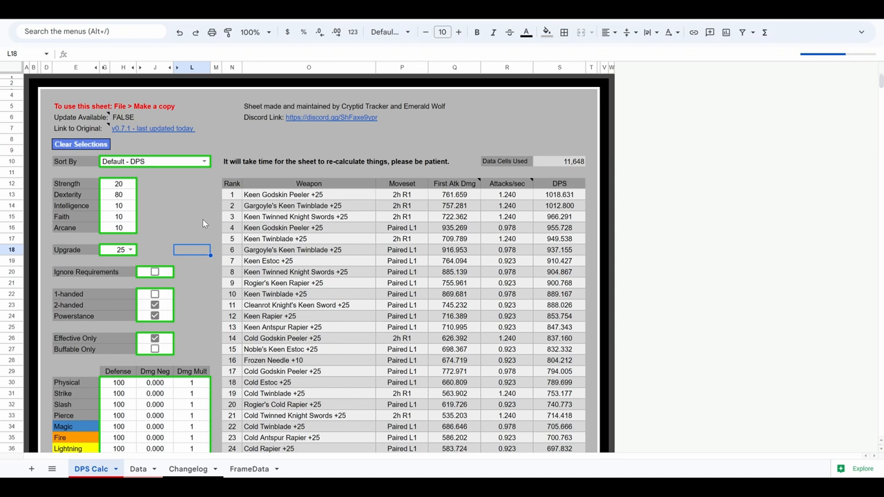
{"action": "mouse_move", "coordinate": [229, 213]}
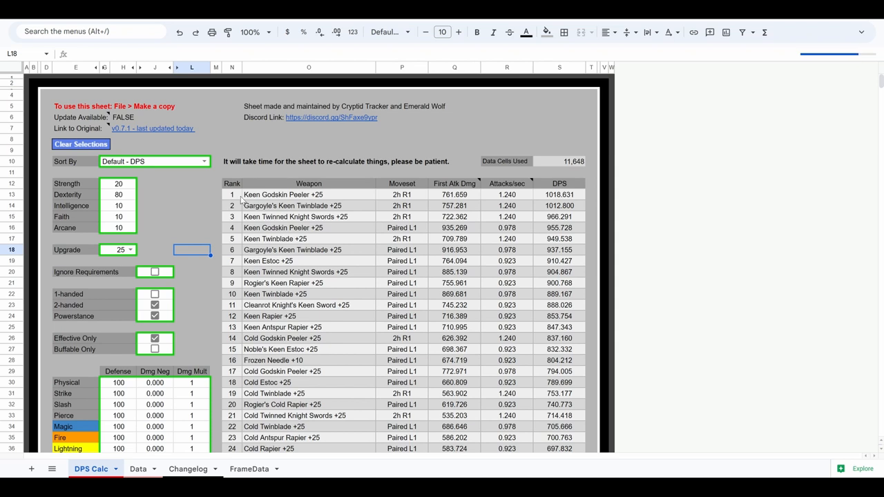
Untick the Cold affinity so only Keen weapons remain in the ranking
{"action": "scroll", "scroll_direction": "down", "scroll_amount": 3}
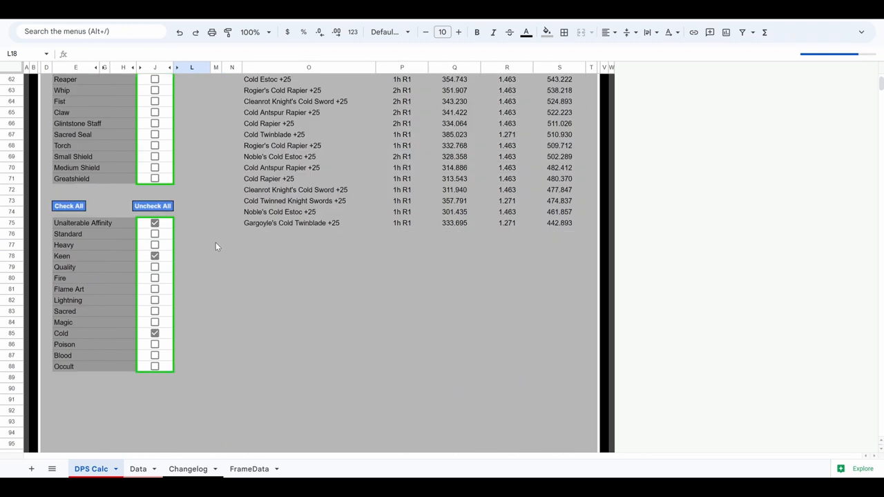
{"action": "left_click", "coordinate": [155, 333]}
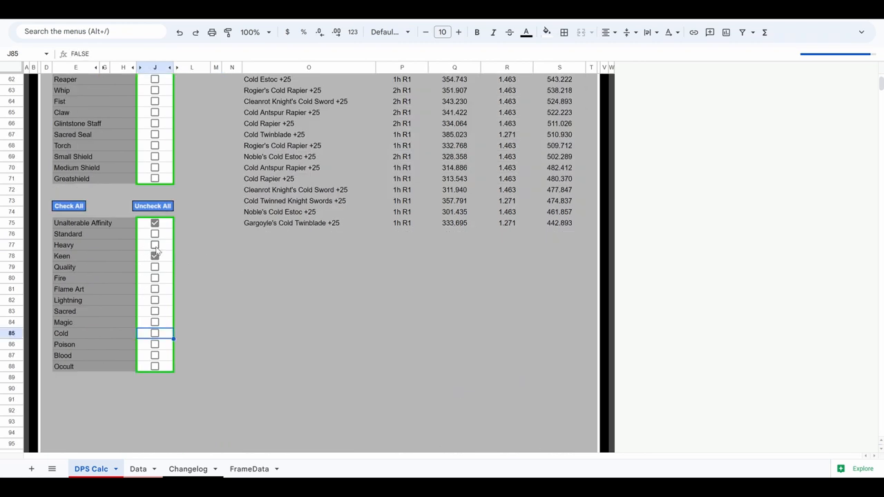
{"action": "scroll", "scroll_direction": "up", "scroll_amount": 3}
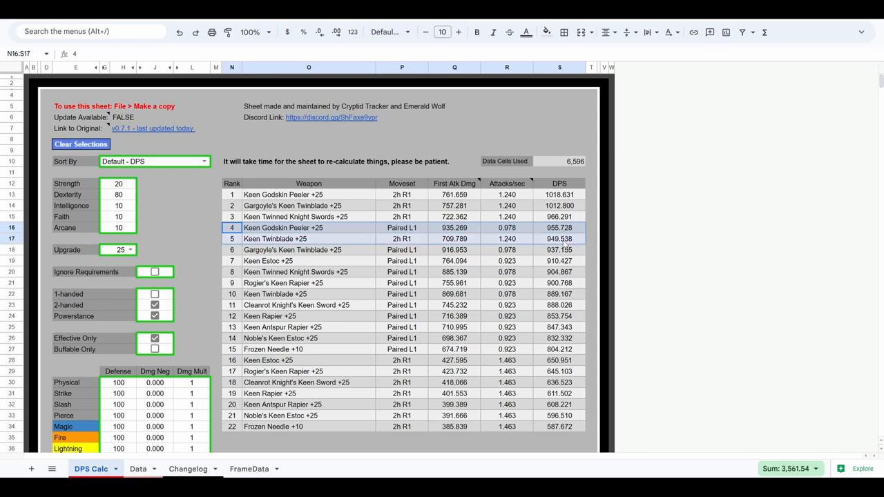
Select the Keen Estoc result row and set Strength to 80
{"action": "left_click", "coordinate": [232, 260]}
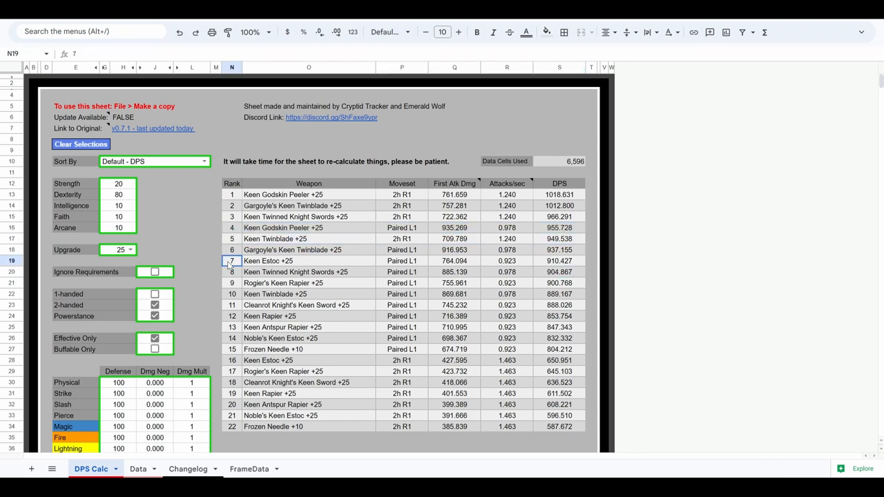
{"action": "left_click_drag", "start_coordinate": [232, 259], "coordinate": [559, 260]}
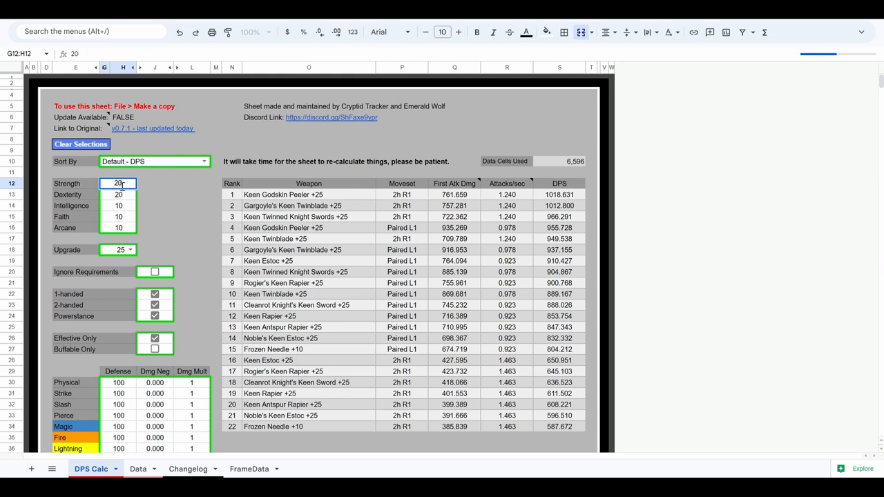
{"action": "type", "text": "80"}
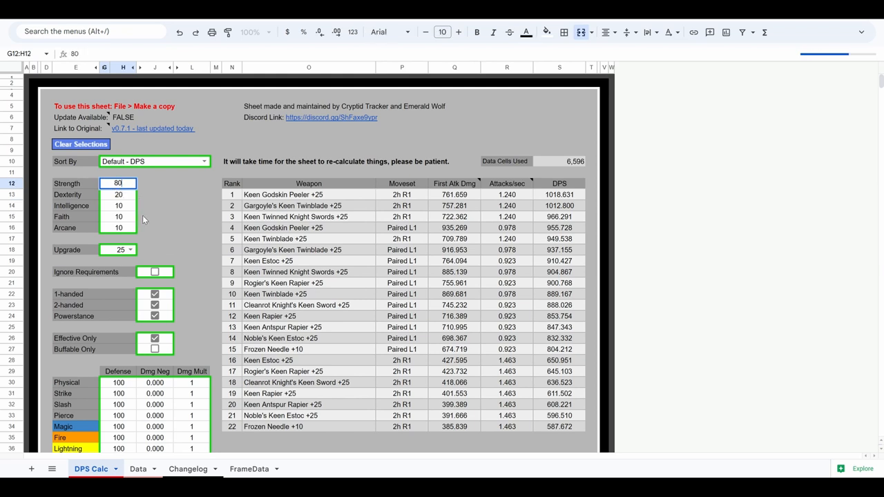
Tick the Heavy affinity and untick Keen so the ranking lists Heavy weapons
{"action": "scroll", "scroll_direction": "down", "scroll_amount": 3}
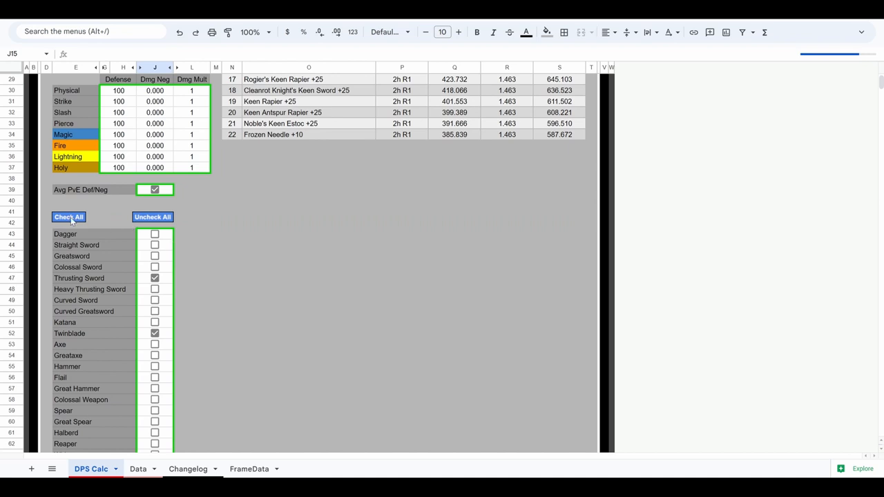
{"action": "left_click", "coordinate": [70, 217]}
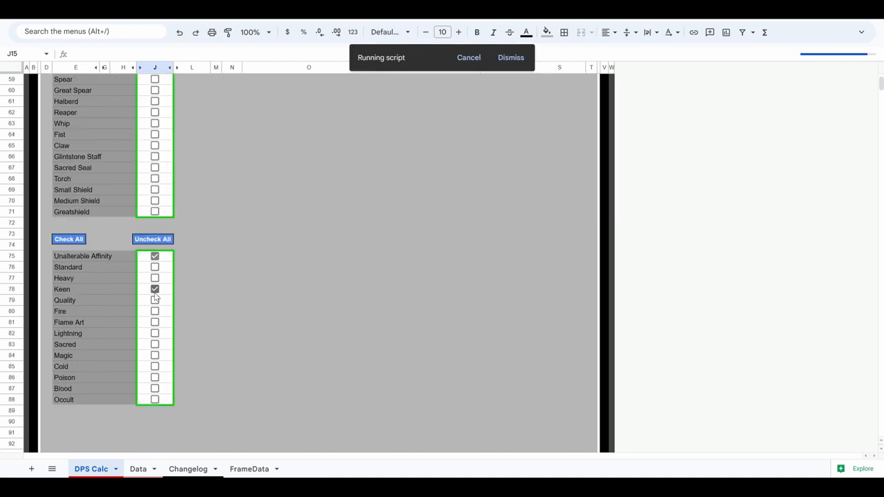
{"action": "left_click", "coordinate": [155, 278]}
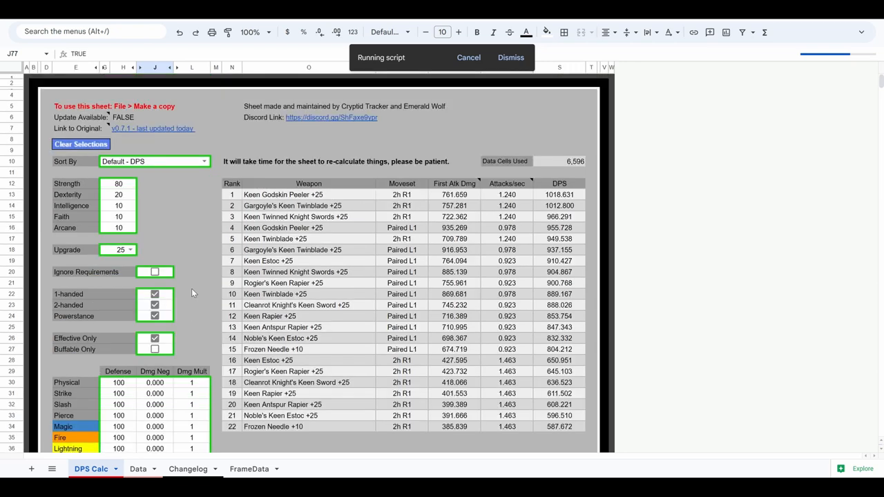
{"action": "mouse_move", "coordinate": [188, 285]}
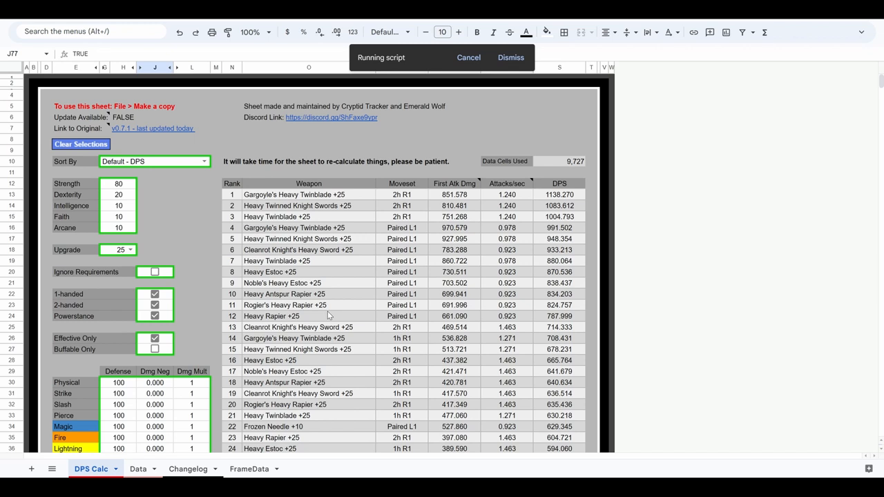
Use Check All to include every weapon class in the calculation
{"action": "left_click", "coordinate": [155, 239]}
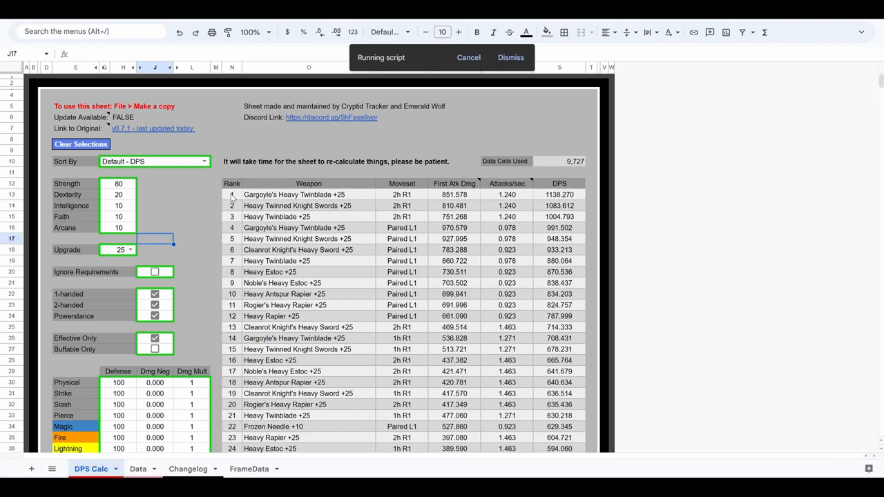
{"action": "scroll", "scroll_direction": "down", "scroll_amount": 3}
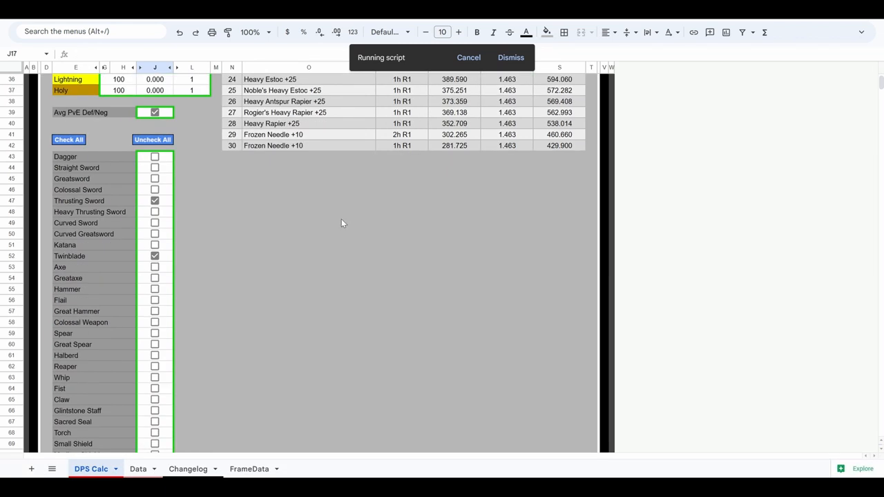
{"action": "mouse_move", "coordinate": [288, 222]}
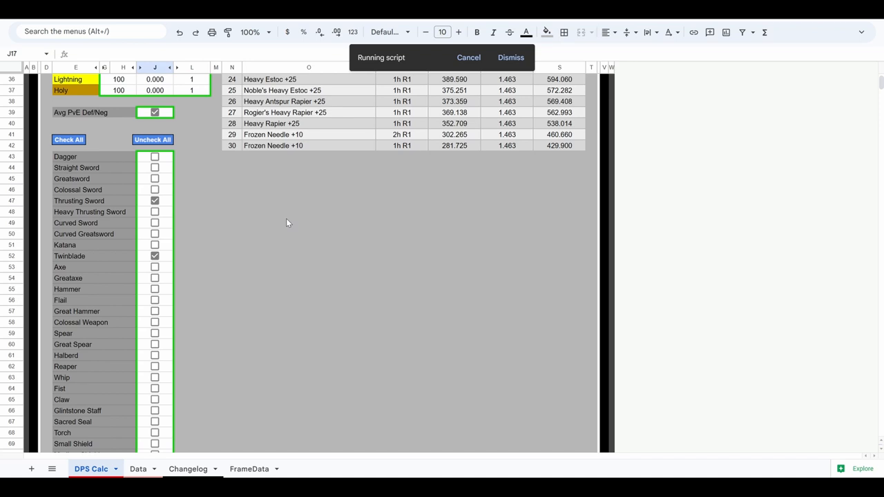
{"action": "mouse_move", "coordinate": [213, 232]}
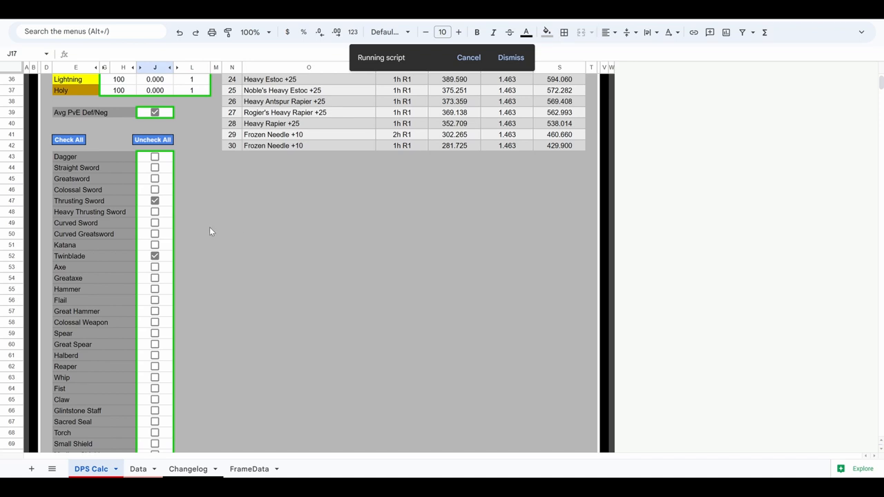
{"action": "mouse_move", "coordinate": [204, 228]}
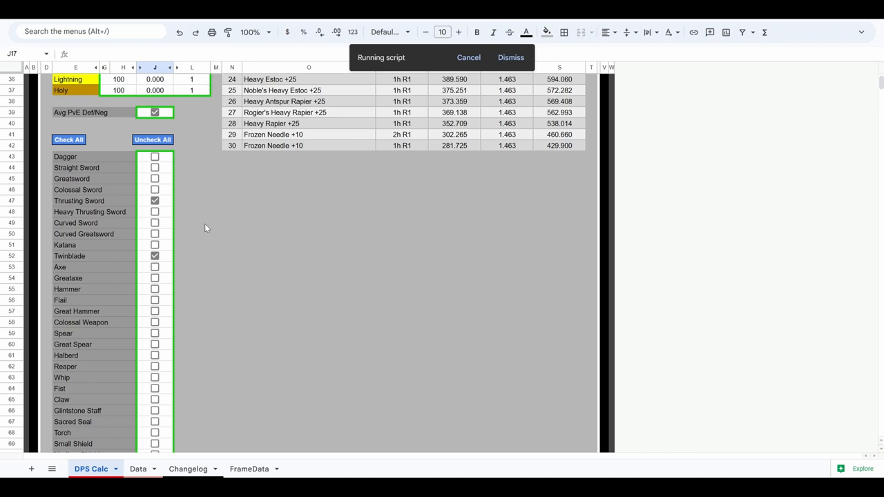
{"action": "mouse_move", "coordinate": [174, 218]}
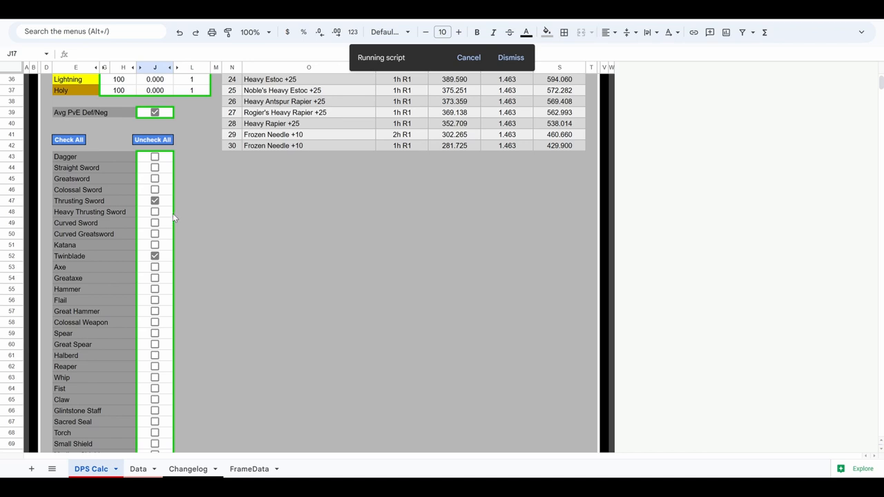
{"action": "left_click", "coordinate": [69, 140]}
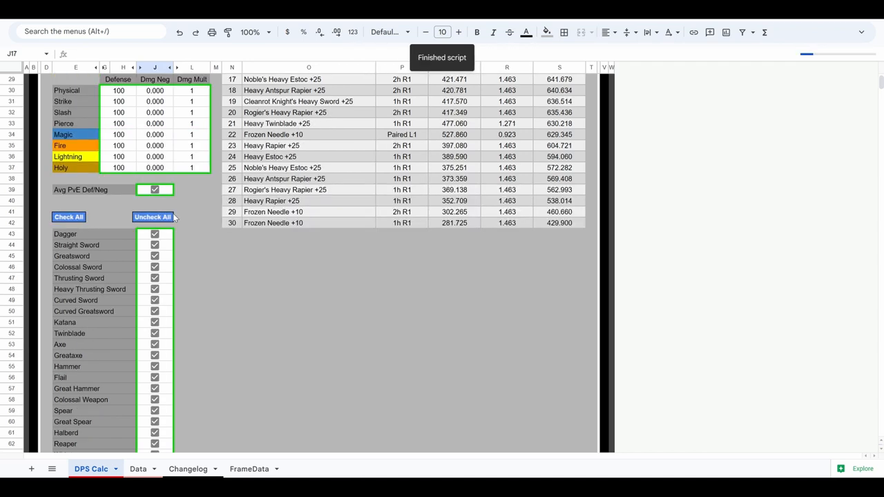
{"action": "scroll", "scroll_direction": "up", "scroll_amount": 3}
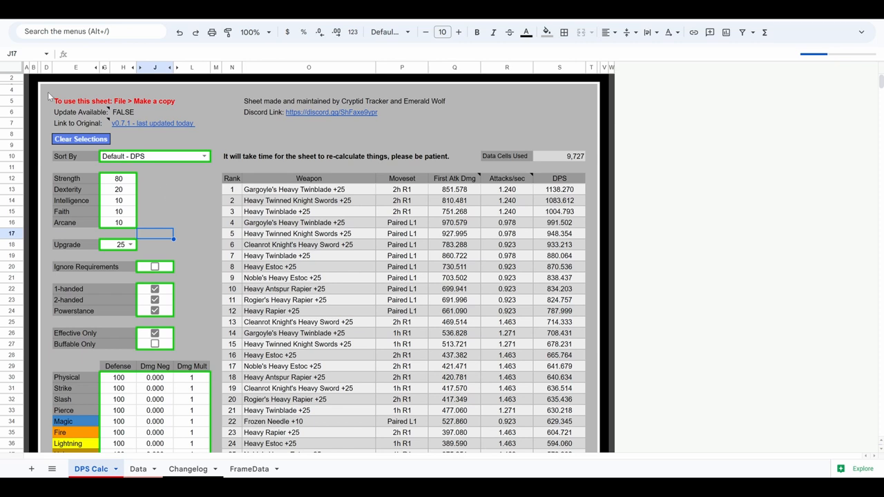
Return to the top and view the ranking led by Heavy Venomous Fang +25 at about 1196 DPS
{"action": "left_click", "coordinate": [47, 89]}
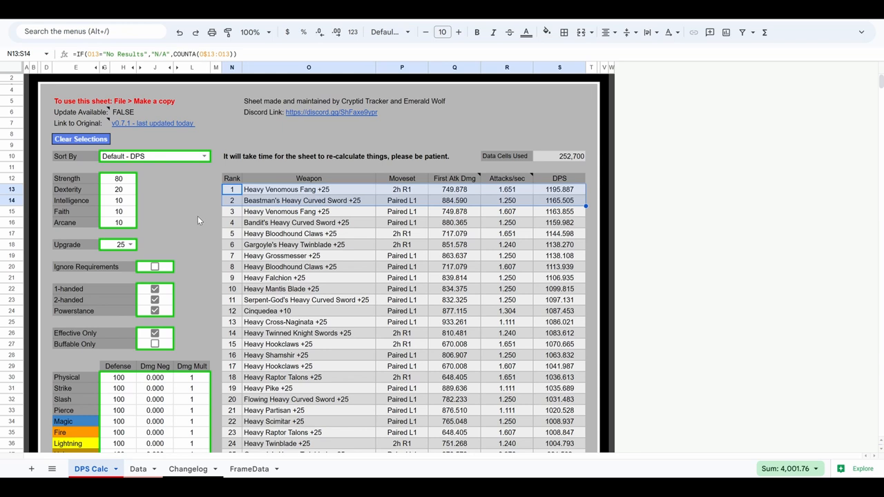
Set the Pierce damage multiplier to 1.495
{"action": "left_click", "coordinate": [190, 212]}
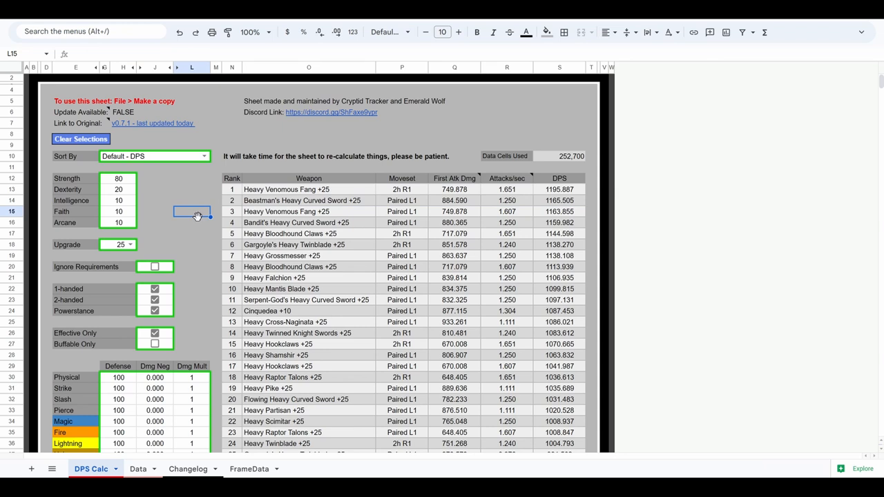
{"action": "scroll", "scroll_direction": "down", "scroll_amount": 3}
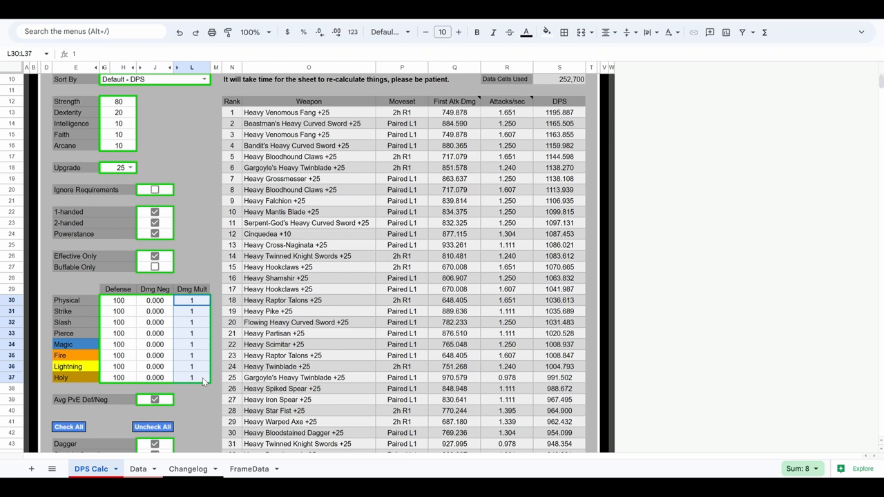
{"action": "left_click", "coordinate": [216, 266]}
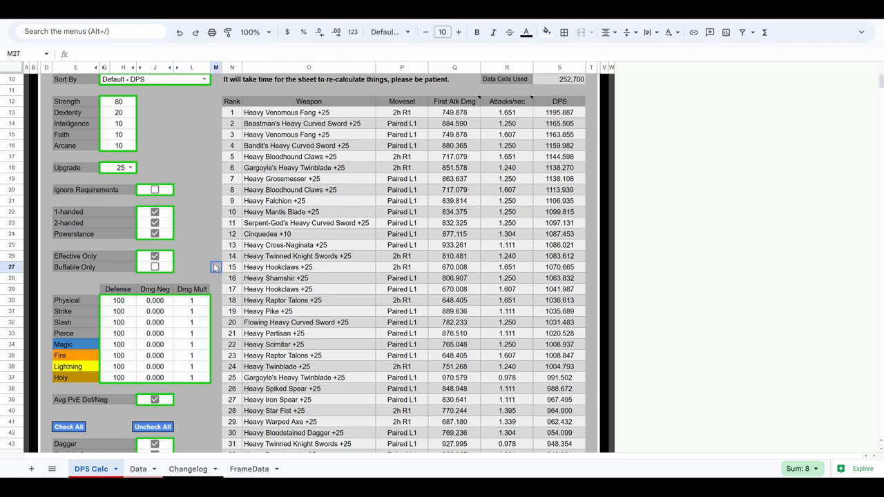
{"action": "left_click", "coordinate": [216, 277]}
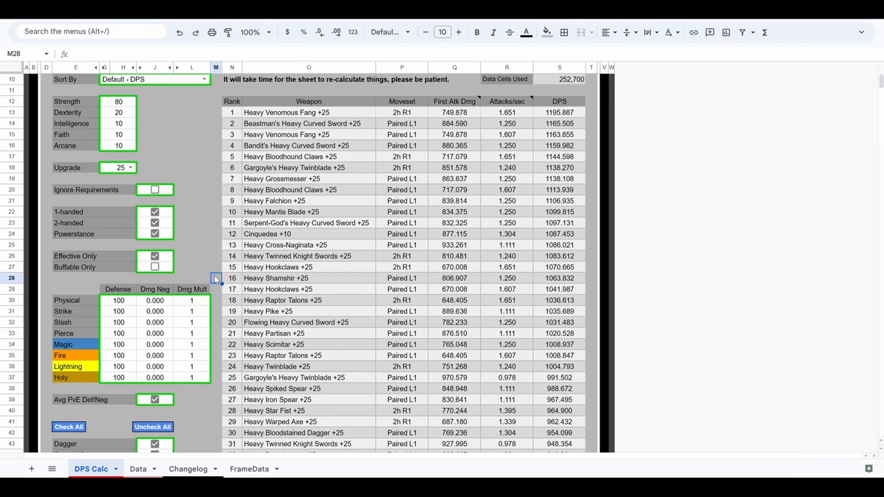
{"action": "left_click", "coordinate": [191, 333]}
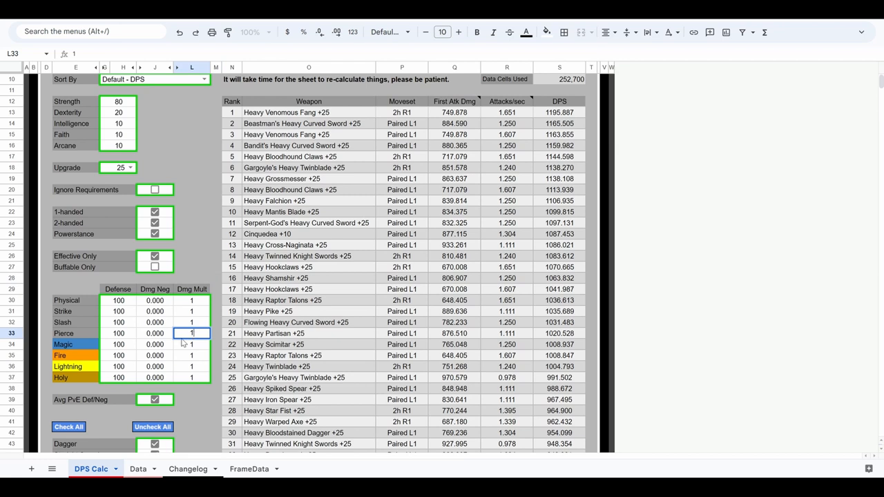
{"action": "type", "text": ".495"}
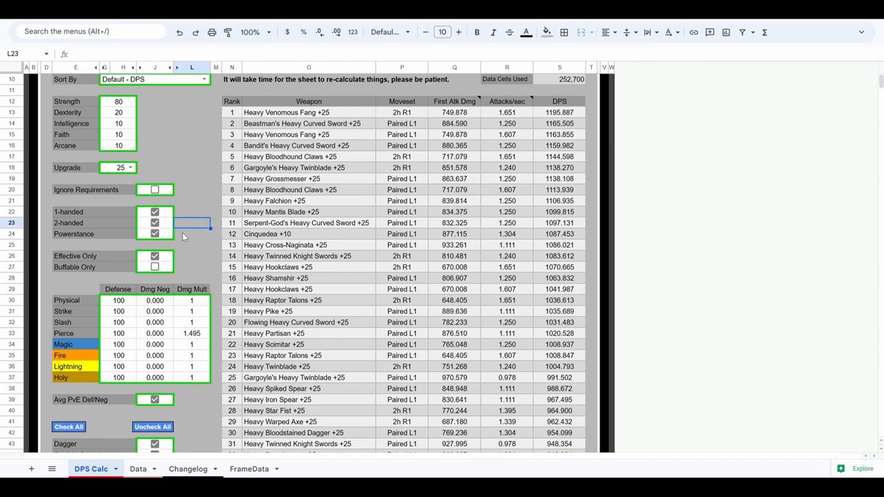
Search for "giant" to find Heavy Giant-Crusher at rank 170, then close the find bar
{"action": "scroll", "scroll_direction": "up", "scroll_amount": 3}
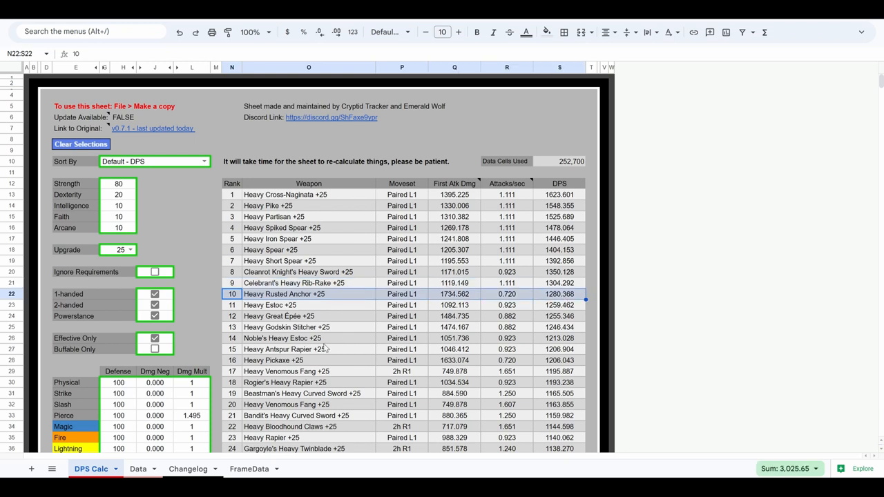
{"action": "mouse_move", "coordinate": [199, 258]}
{"action": "type", "text": "giant"}
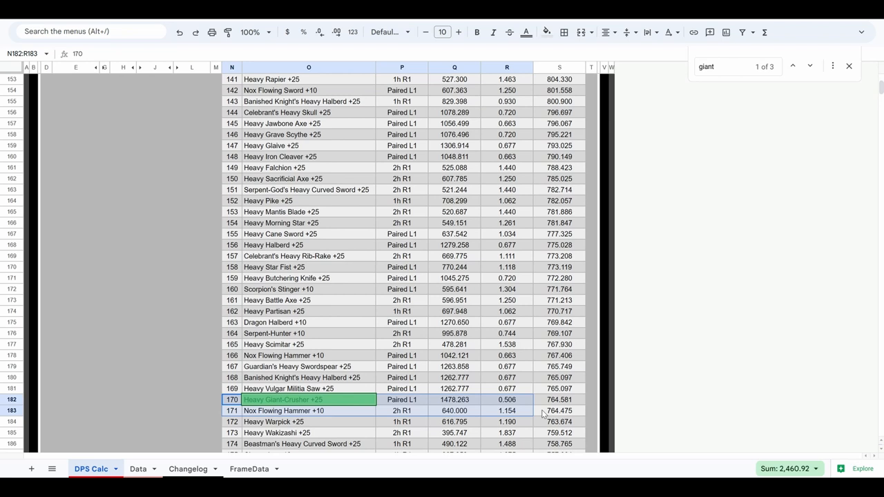
{"action": "left_click", "coordinate": [809, 67]}
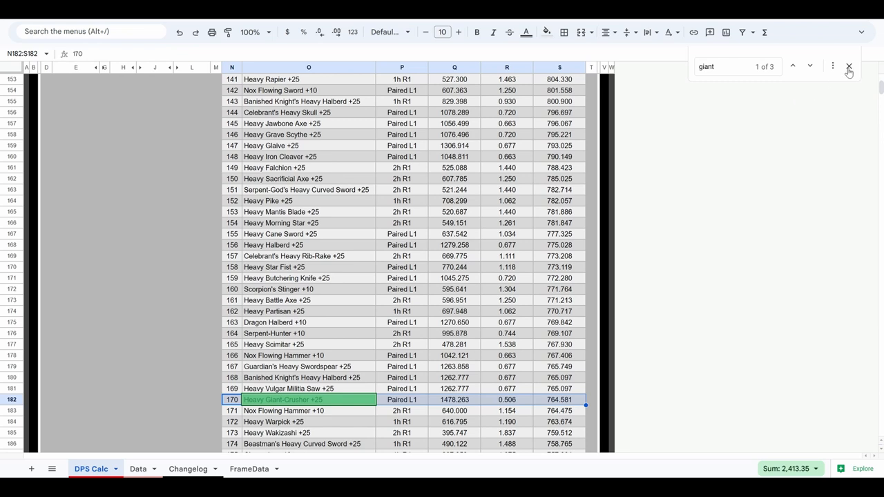
{"action": "left_click", "coordinate": [849, 66]}
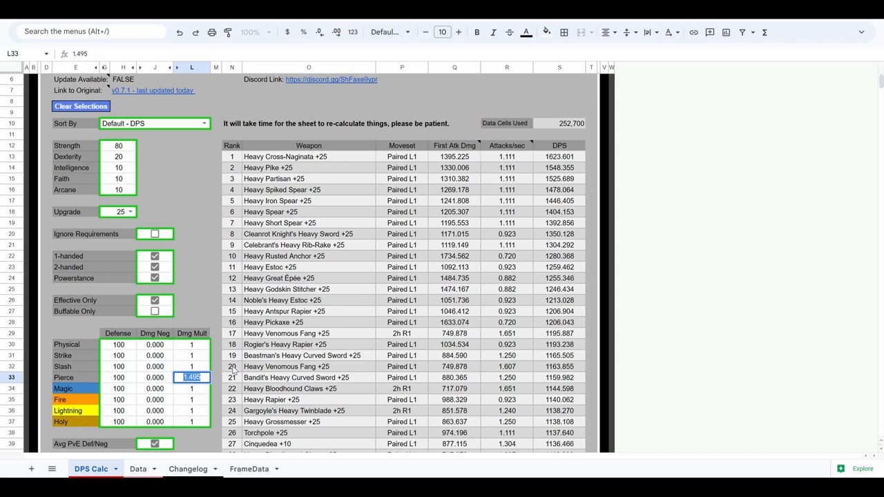
Return Pierce multiplier to 1 and set Fire to 0.8, Lightning to 1.2
{"action": "left_click", "coordinate": [191, 399]}
{"action": "type", "text": "0.8"}
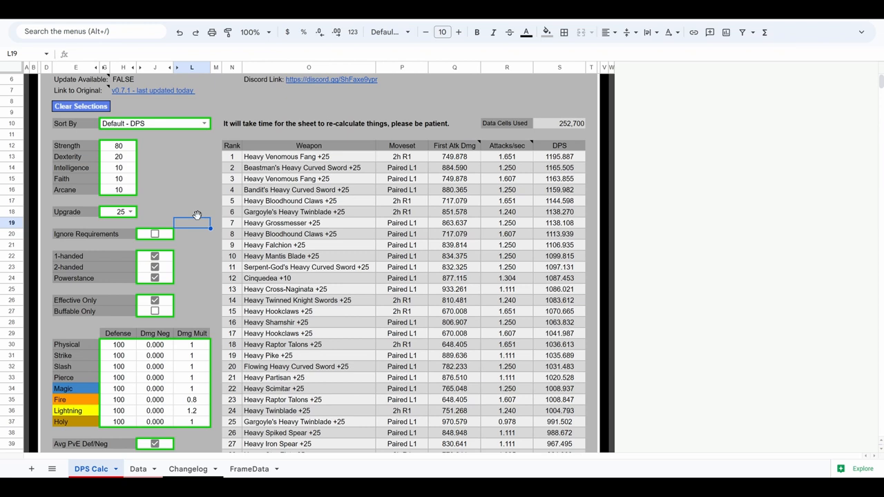
{"action": "mouse_move", "coordinate": [202, 242]}
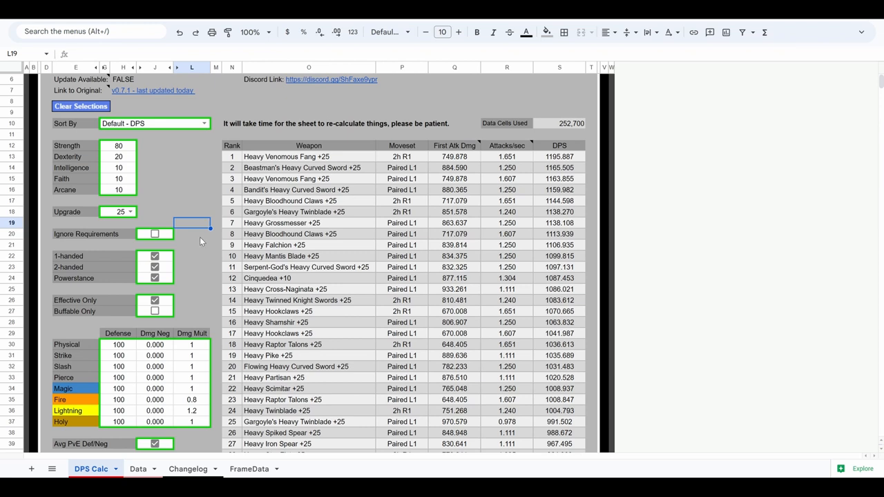
Tick one additional affinity checkbox in the weapon filter below the multipliers
{"action": "scroll", "scroll_direction": "down", "scroll_amount": 3}
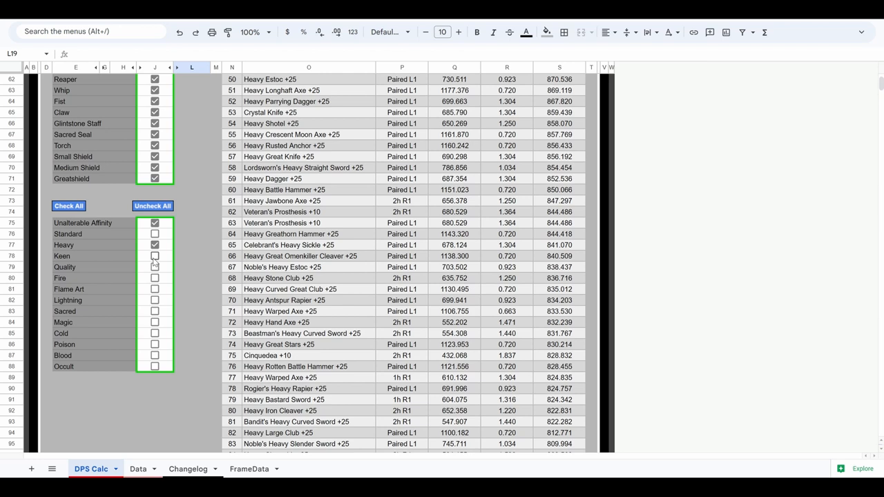
{"action": "left_click", "coordinate": [155, 255]}
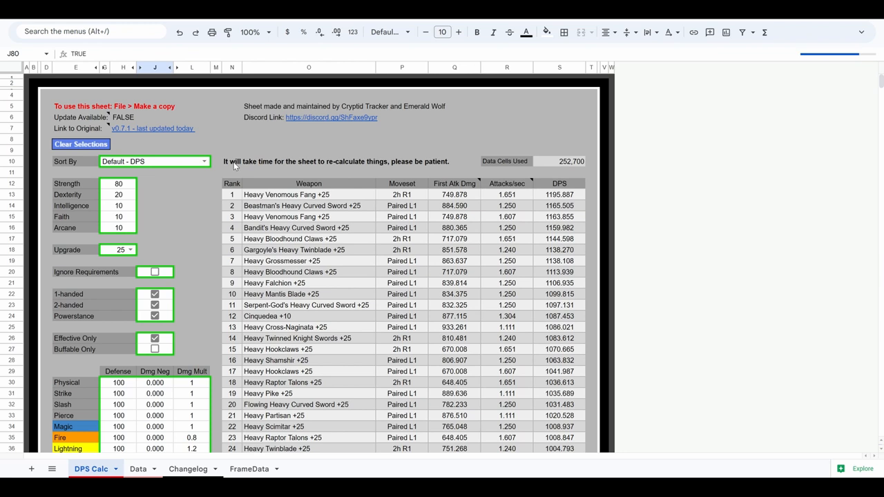
{"action": "mouse_move", "coordinate": [242, 163]}
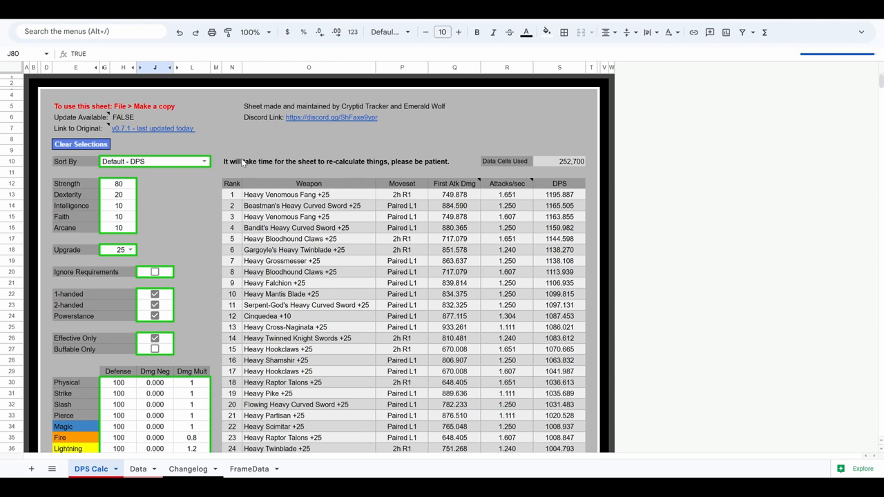
Scroll the sheet while the DPS table recalculates with Heavy Venomous Fang still first
{"action": "scroll", "scroll_direction": "down", "scroll_amount": 3}
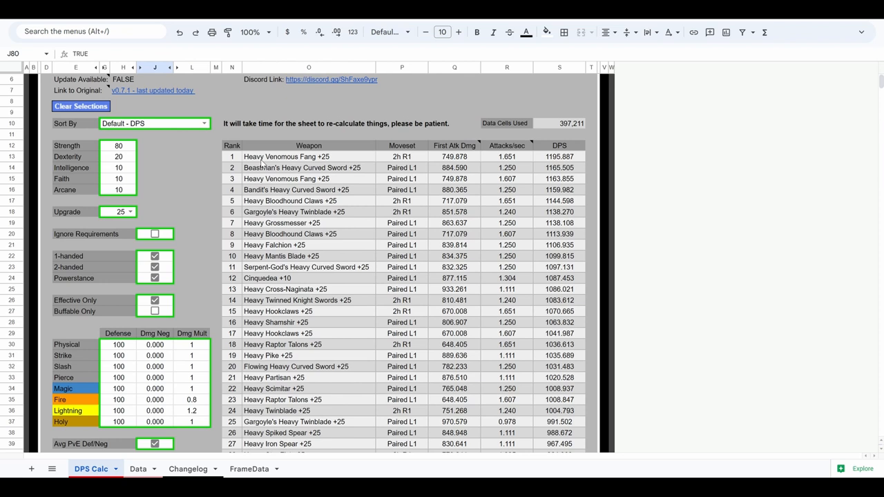